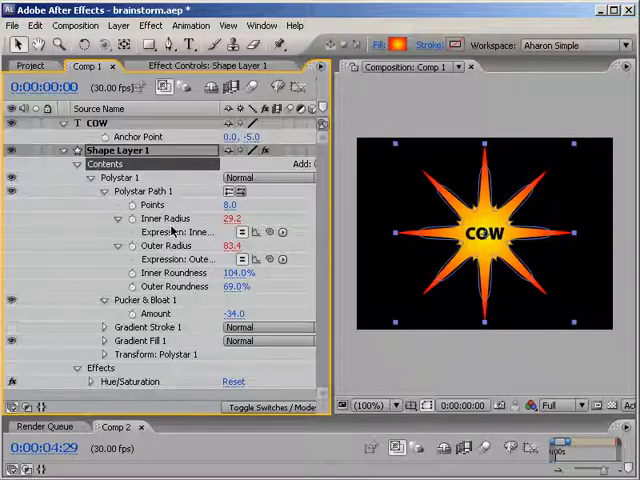
Run a Brainstorm round producing nine COW star variations, including green and cyan versions
left_click(152, 204)
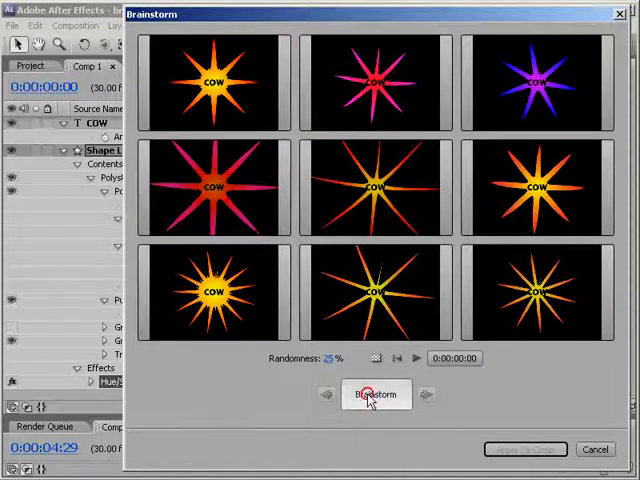
Generate two fresh nine-star Brainstorm batches, then step back to the earlier green/cyan set
left_click(376, 392)
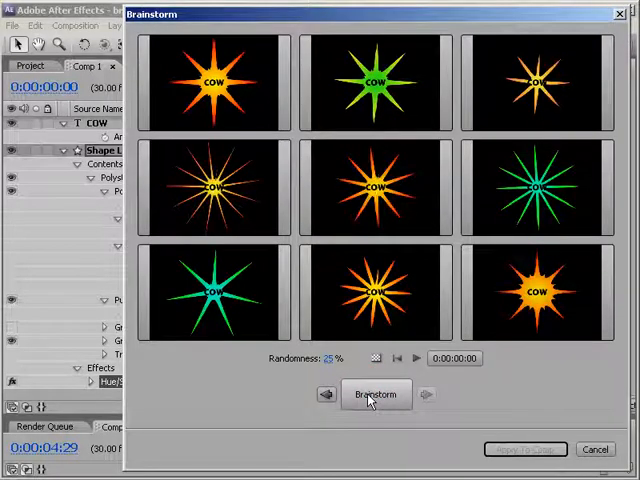
mouse_move(352, 428)
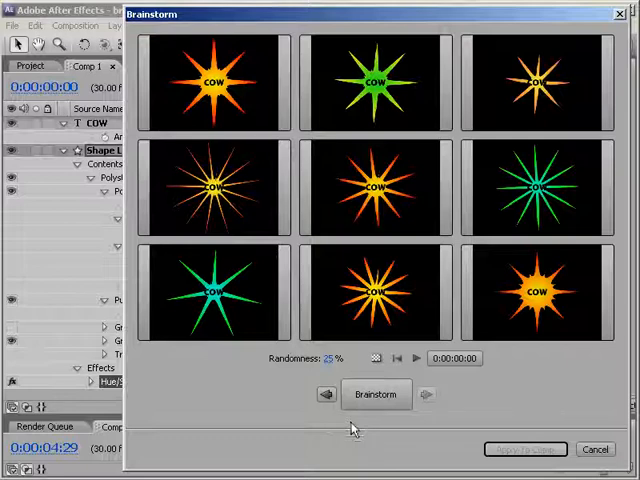
left_click(376, 392)
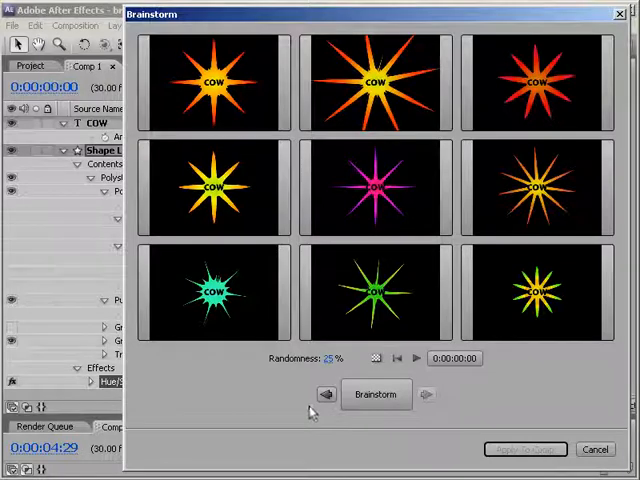
mouse_move(316, 412)
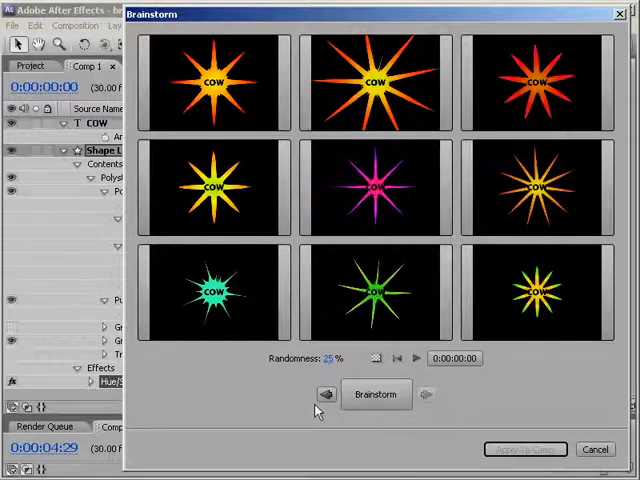
left_click(376, 392)
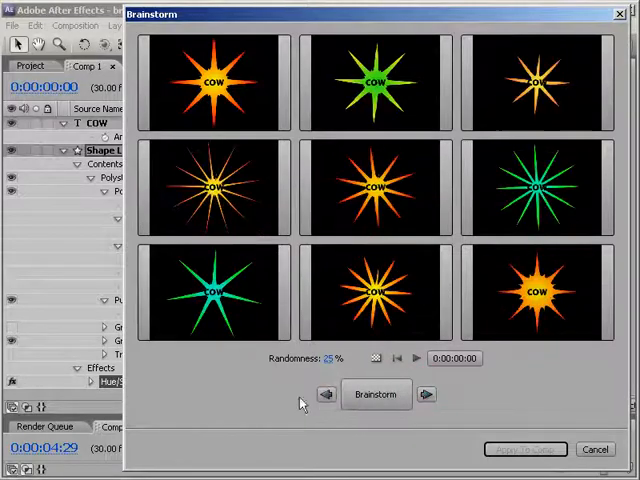
mouse_move(264, 404)
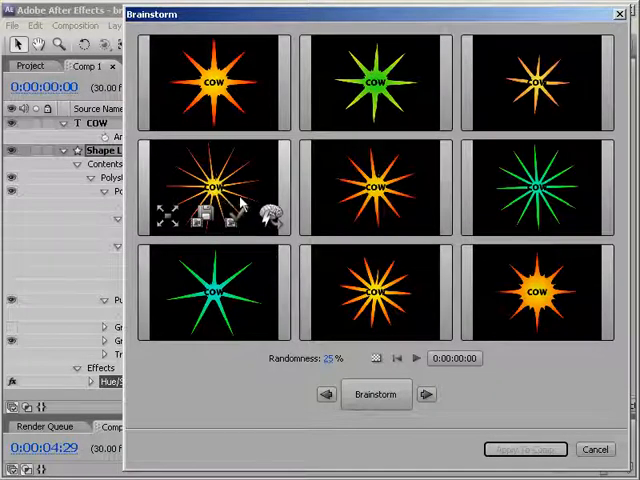
Inspect a variation tile's options and brainstorm thin many-rayed starbursts without COW text
left_click(236, 216)
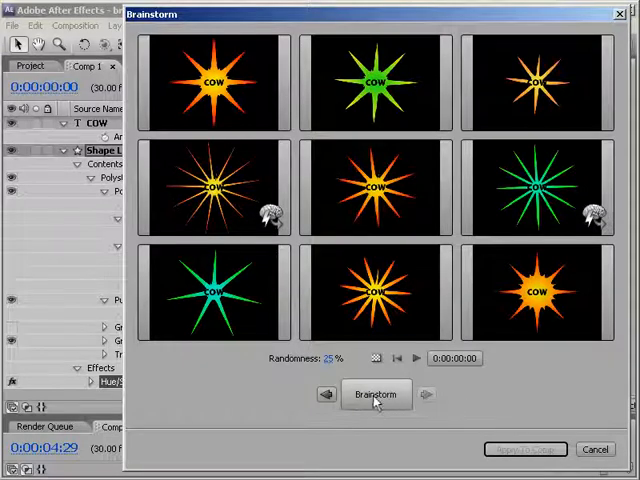
left_click(376, 392)
type("75")
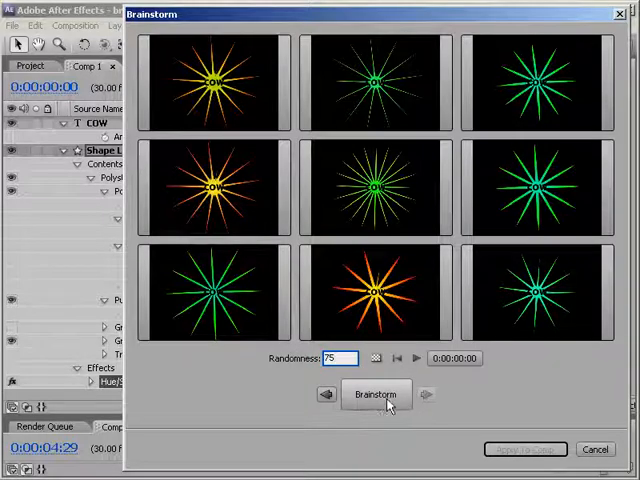
Brainstorm at 75% randomness for wilder spiky pink, blue, green and cyan starbursts
left_click(376, 392)
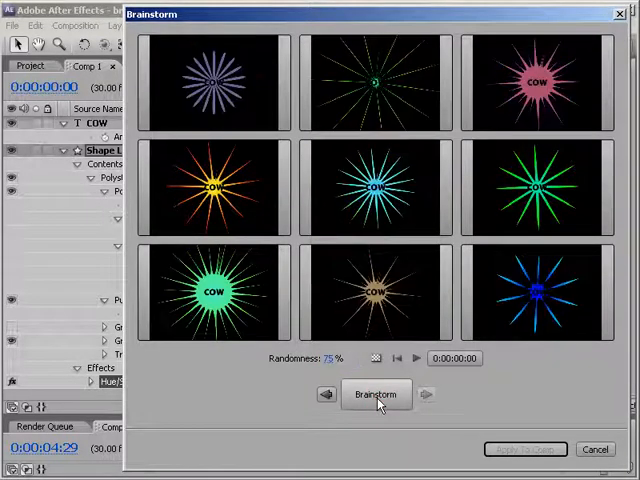
left_click(376, 392)
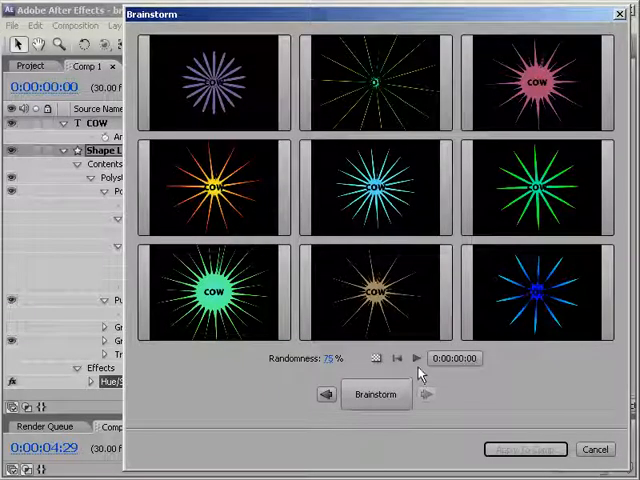
Preview the nine 75%-randomness starbursts animating, then stop playback
left_click(416, 358)
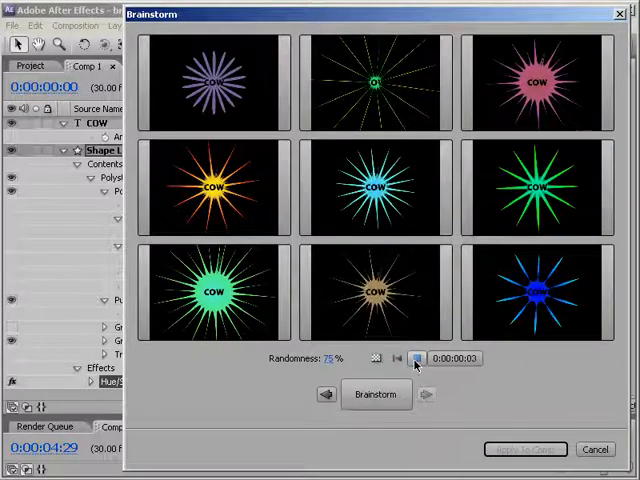
left_click(416, 358)
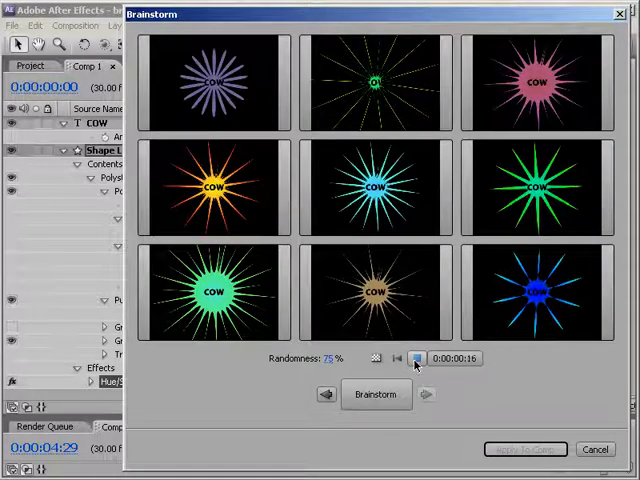
left_click(416, 358)
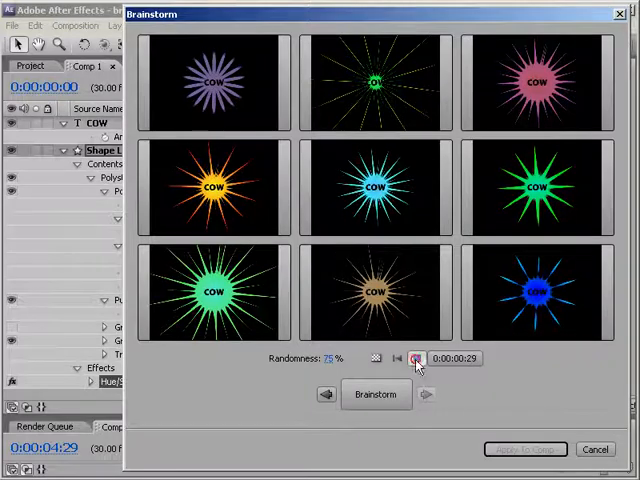
left_click(416, 358)
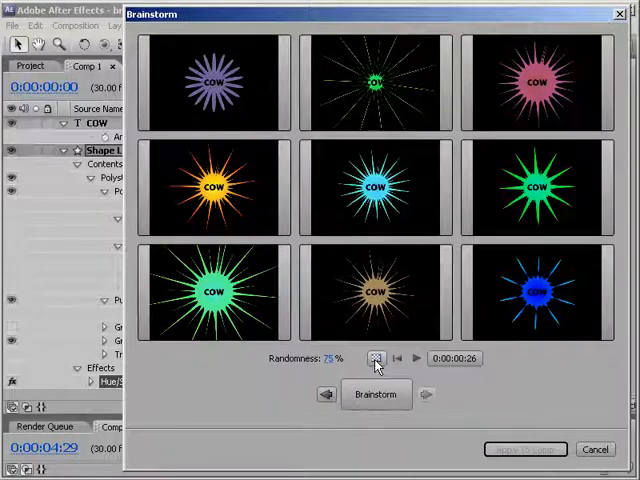
Toggle the transparency grid and isolate a spiky green COW starburst variation
left_click(376, 358)
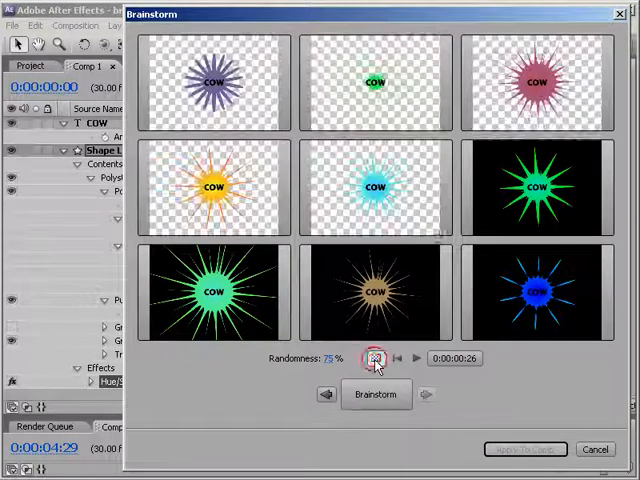
left_click(376, 358)
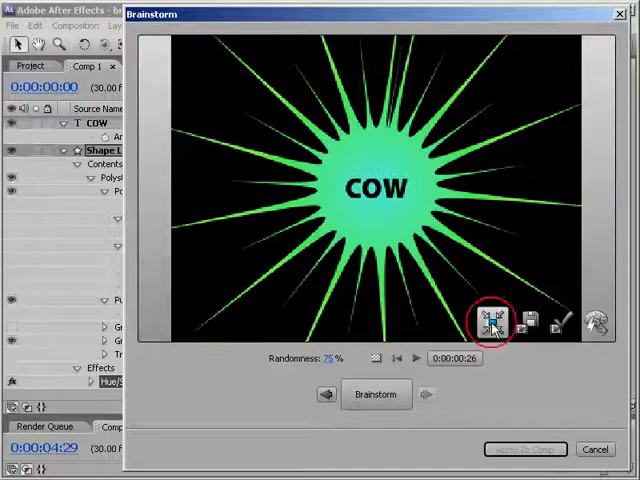
Restore the full nine-tile grid of COW starbursts on black backgrounds
left_click(492, 322)
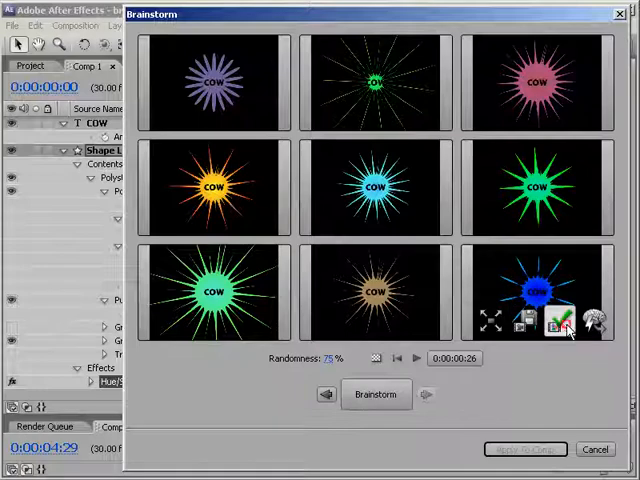
Apply the blue starburst variation to the composition, updating the shape layer's properties
left_click(556, 320)
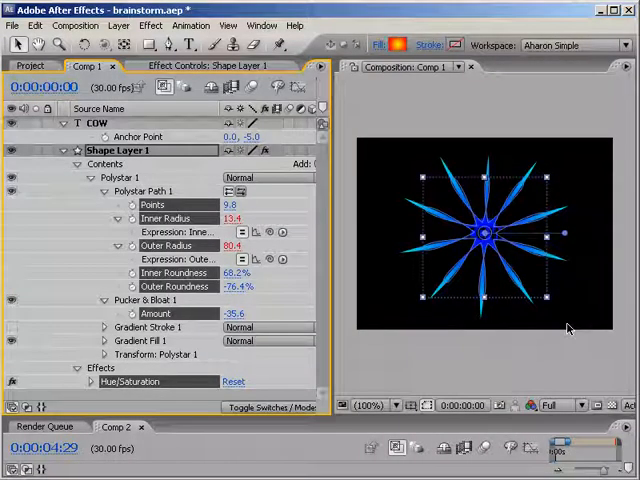
mouse_move(544, 352)
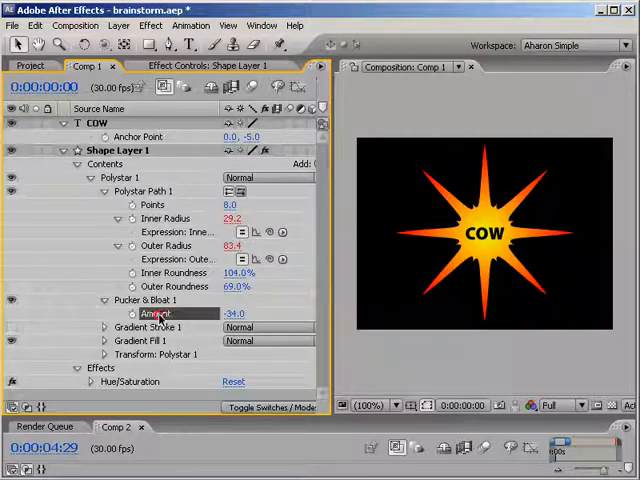
left_click(118, 150)
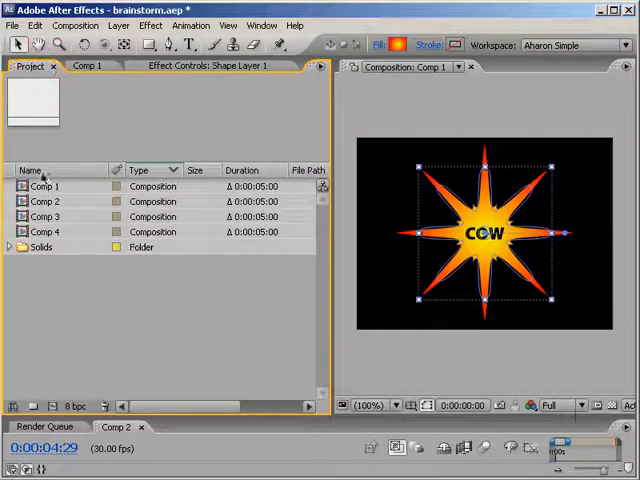
Check Comp 4 and Comp 3 details, view Comp 3's saved variant, then return to Comp 1
left_click(44, 216)
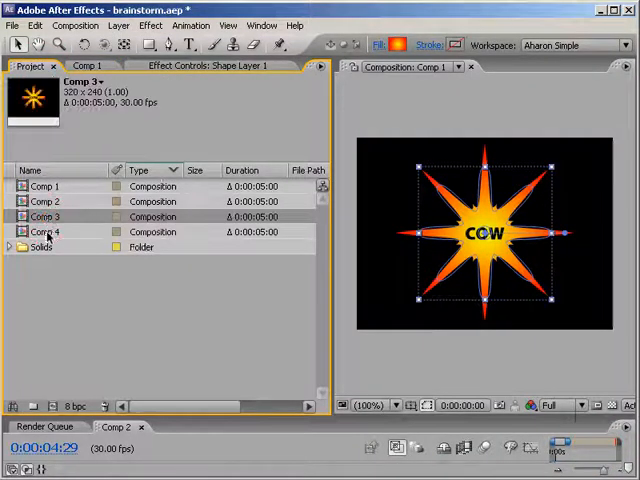
left_click(44, 232)
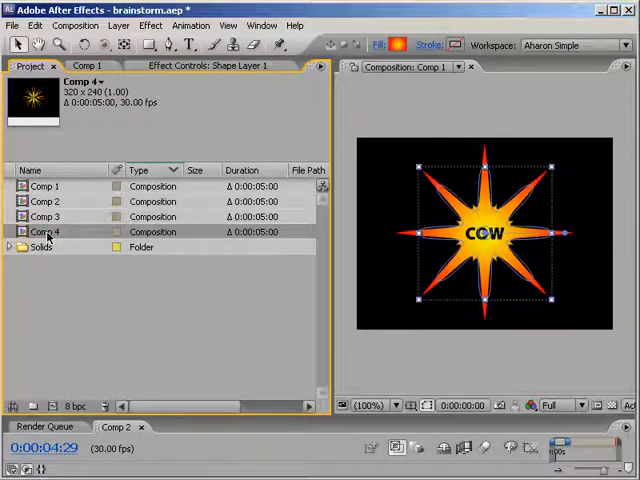
left_click(44, 216)
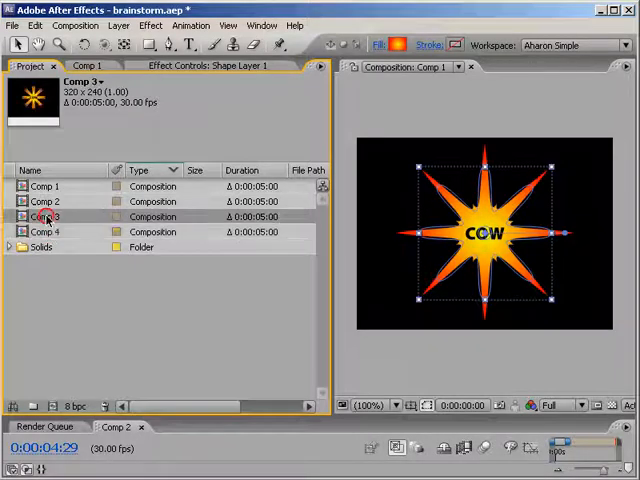
double_click(44, 216)
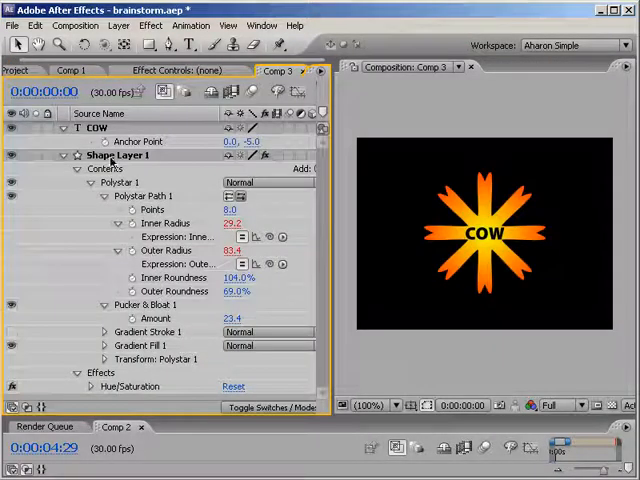
left_click(118, 156)
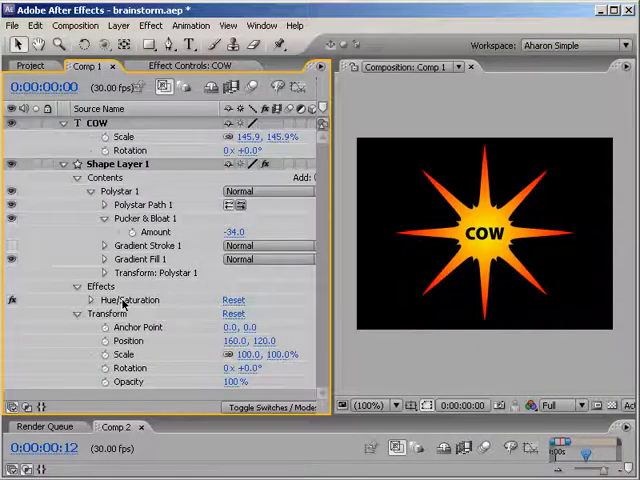
Switch to Comp 2's red solid with Fractal Noise and Colorama background
left_click(116, 164)
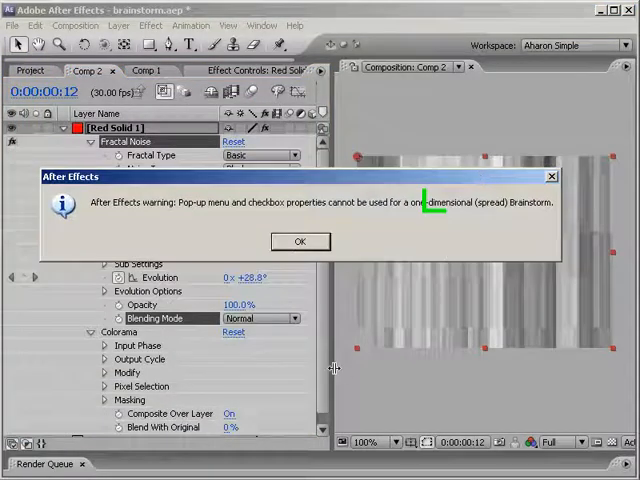
Dismiss the unsupported-properties warning and review the grey noise-background variations in Brainstorm
left_click(300, 240)
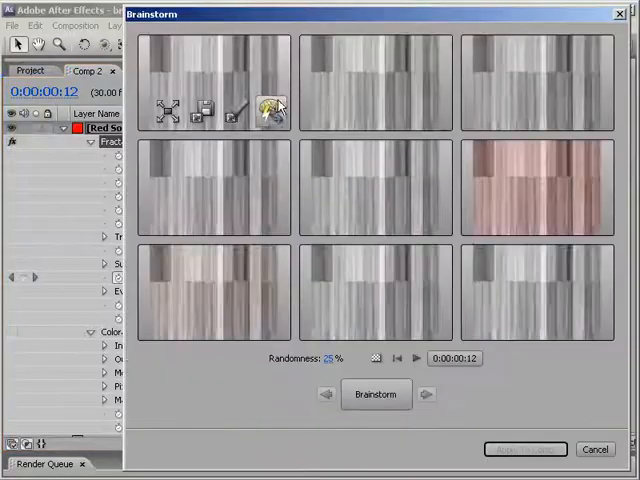
left_click(376, 392)
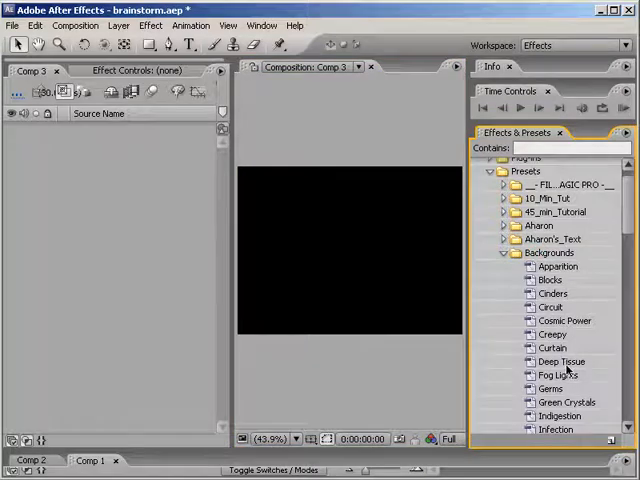
Apply a Backgrounds preset, keep the olive texture variant, and brainstorm further rounds of textured variations
double_click(562, 360)
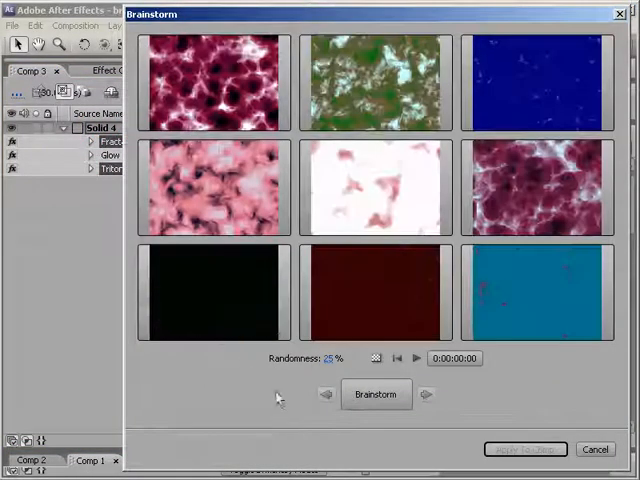
left_click(376, 392)
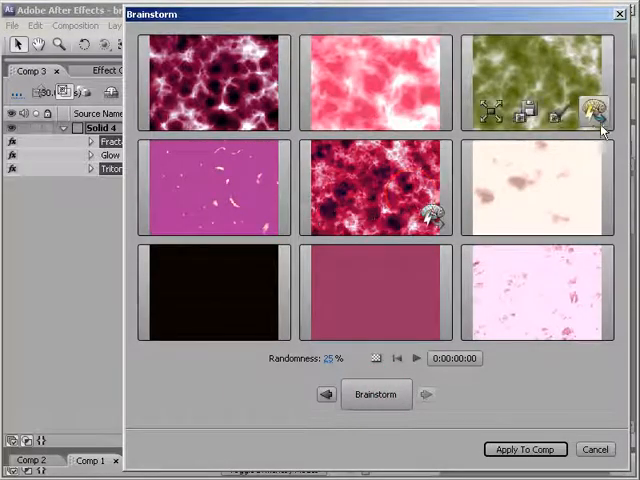
left_click(376, 392)
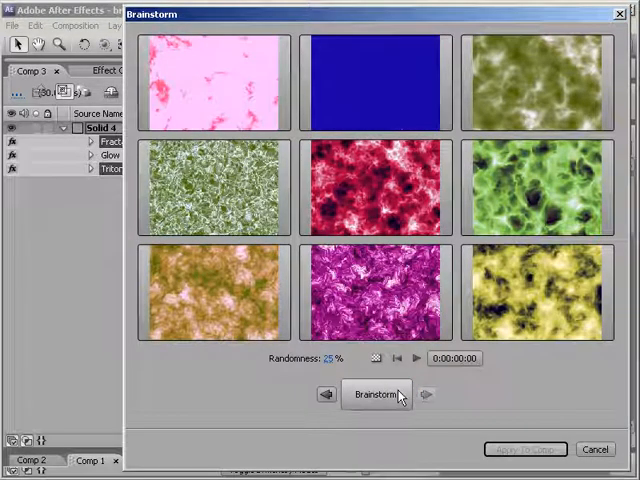
left_click(376, 394)
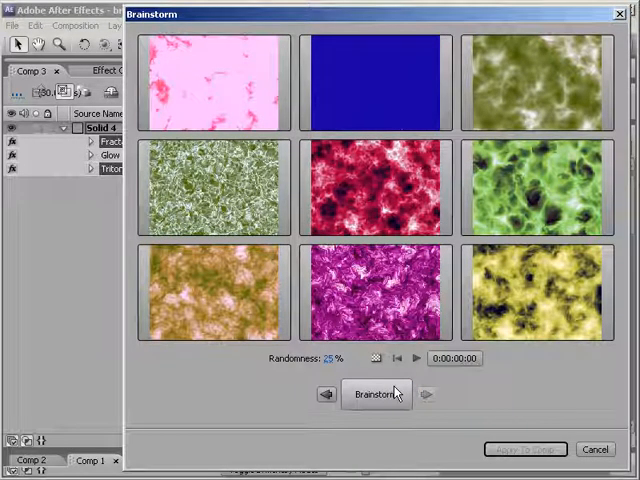